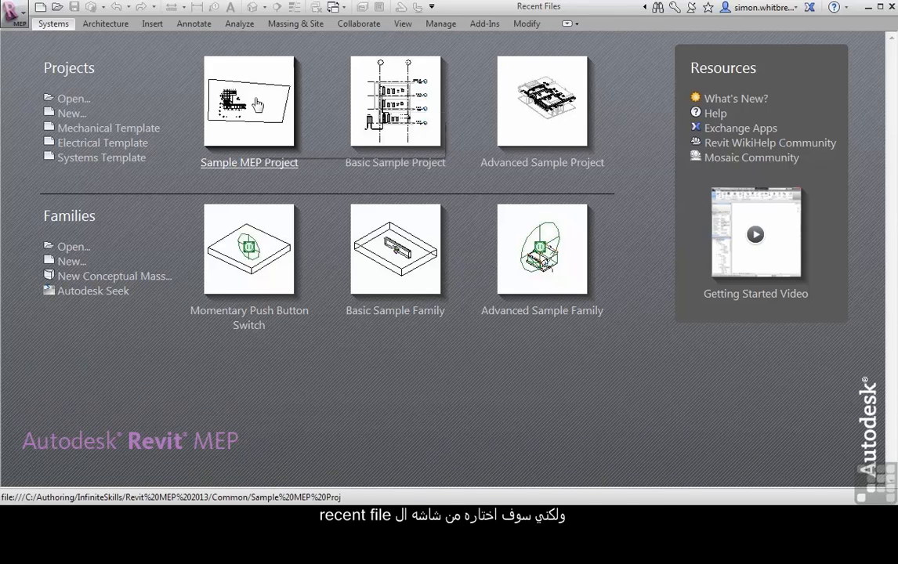
pyautogui.moveTo(249, 102)
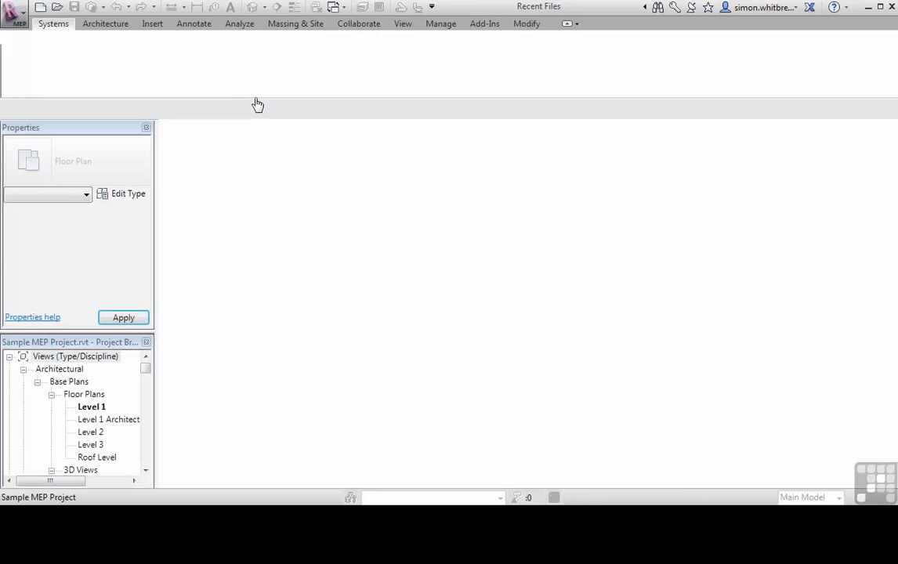
# Step: Open the Sample MEP Project from the Recent Files screen under Projects
pyautogui.doubleClick(91, 406)
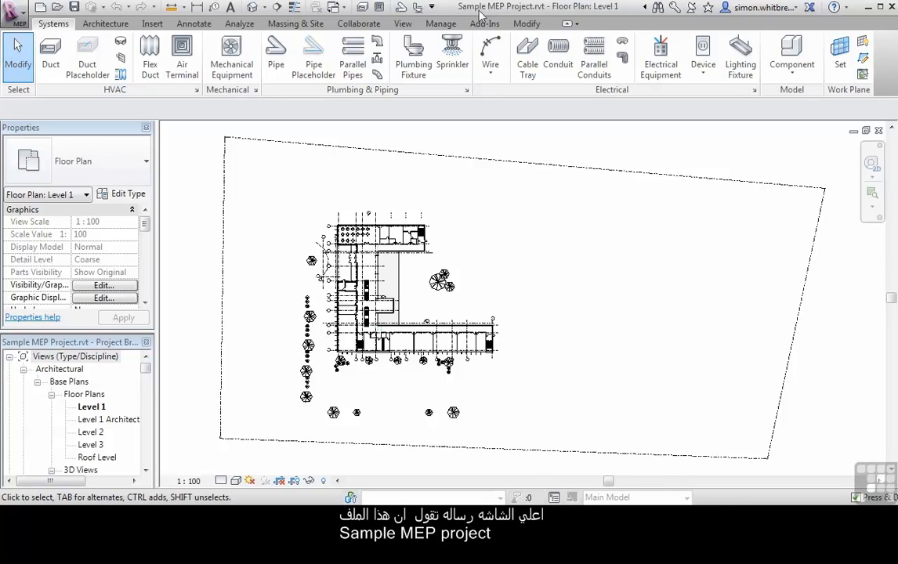
pyautogui.moveTo(539, 12)
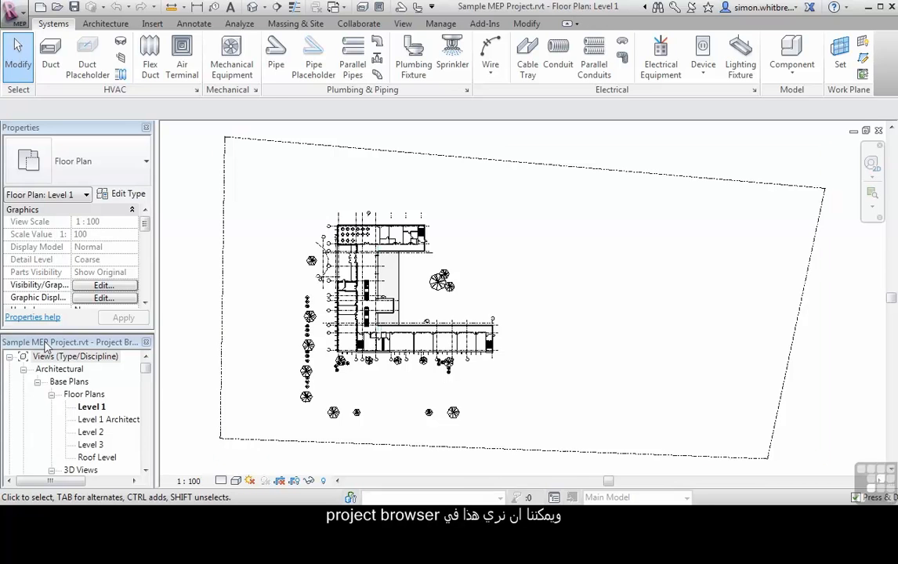
# Step: Dock the Project Browser at full height and expand the Electrical Lighting and Power floor plan lists
pyautogui.moveTo(44, 127); pyautogui.dragTo(188, 149)
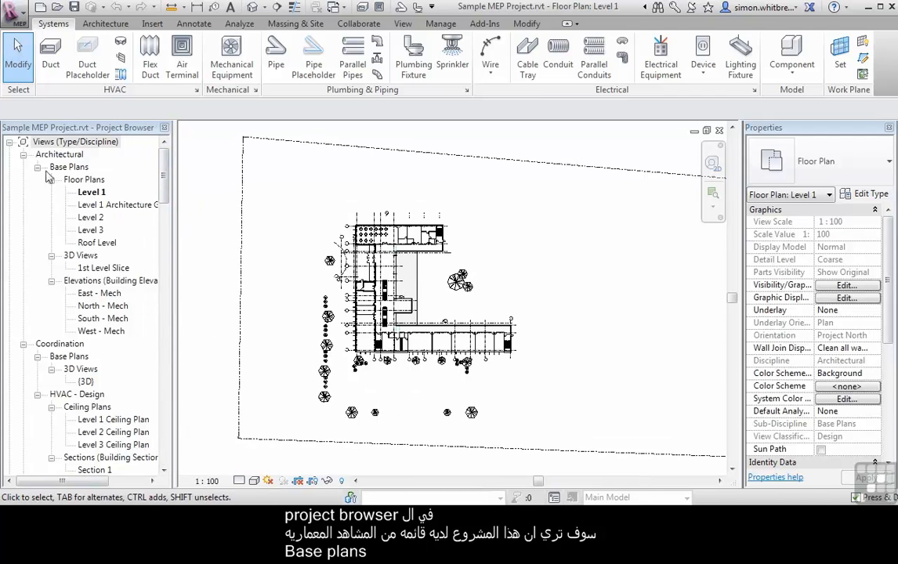
pyautogui.moveTo(91, 238)
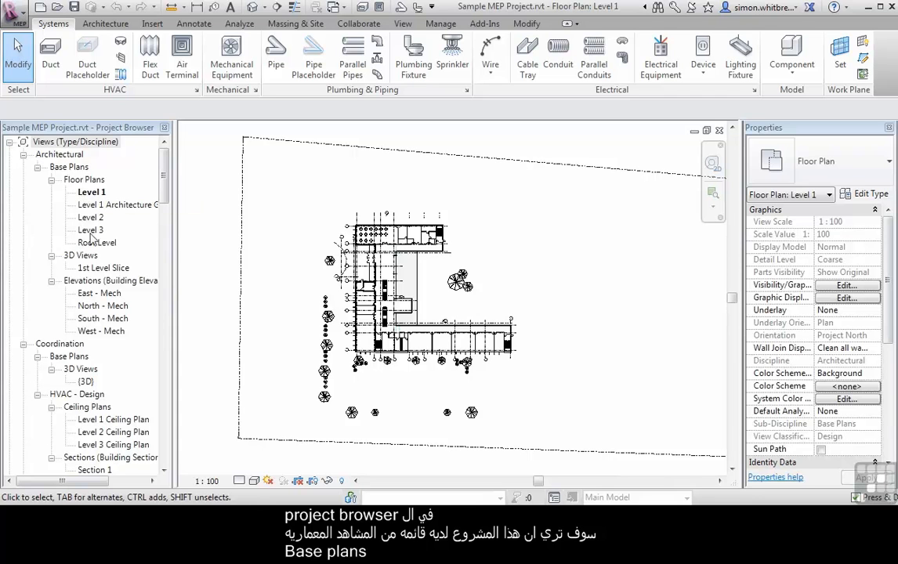
pyautogui.moveTo(99, 336)
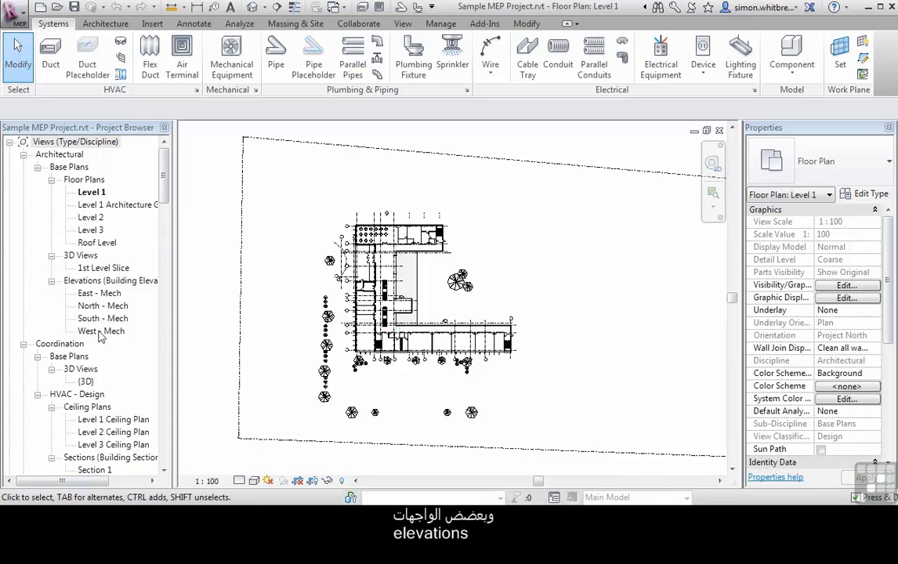
pyautogui.scroll(-3)
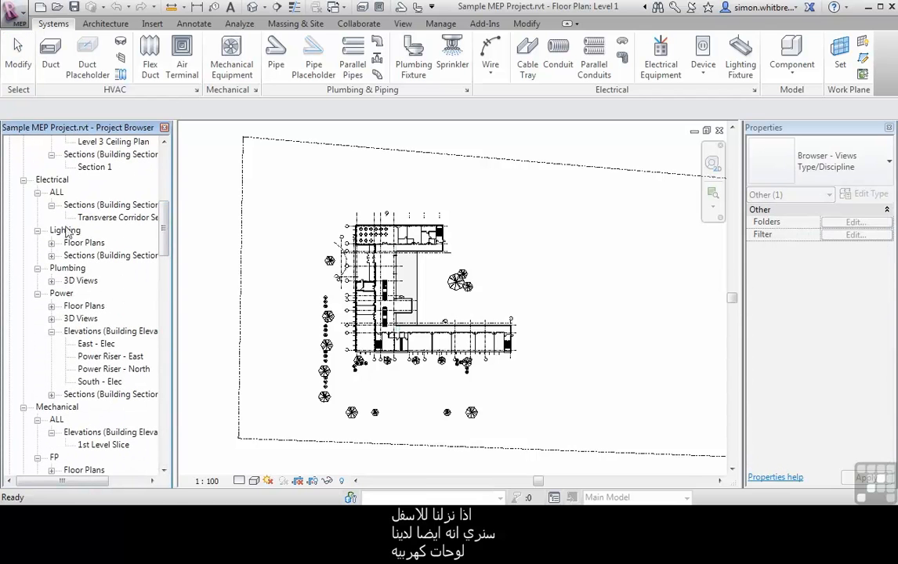
pyautogui.click(50, 229)
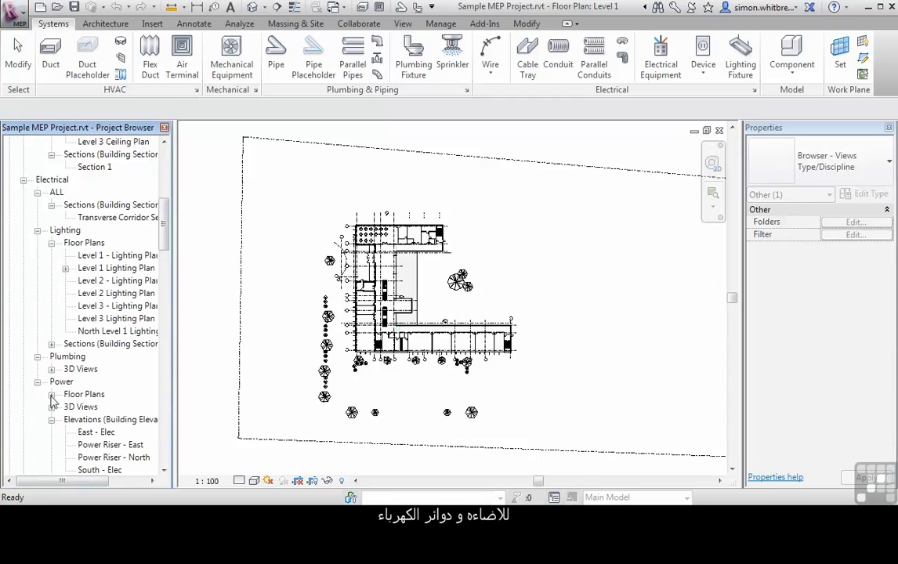
pyautogui.click(52, 395)
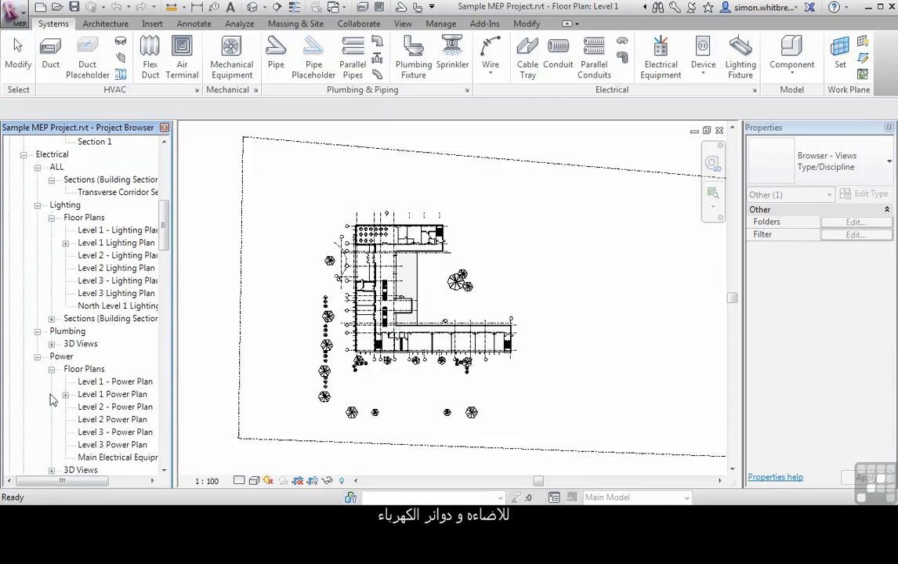
pyautogui.click(113, 268)
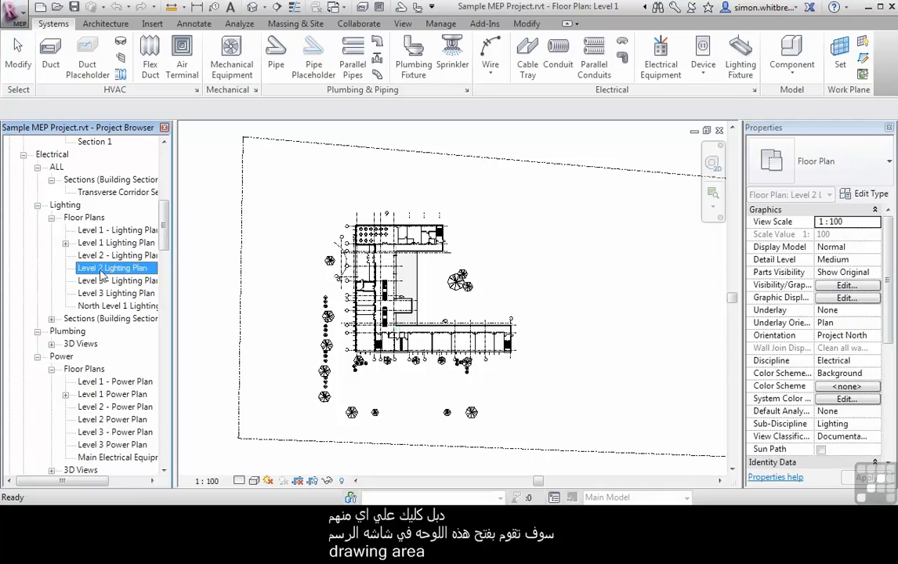
# Step: Open the Level 2 Lighting Plan, then the Level 1 and Level 2 Power Plans
pyautogui.doubleClick(116, 267)
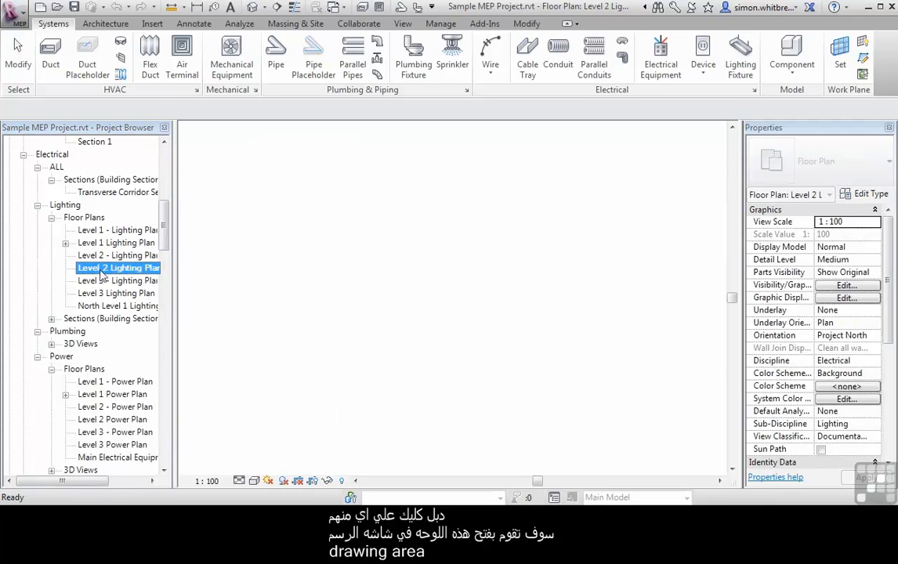
pyautogui.doubleClick(116, 268)
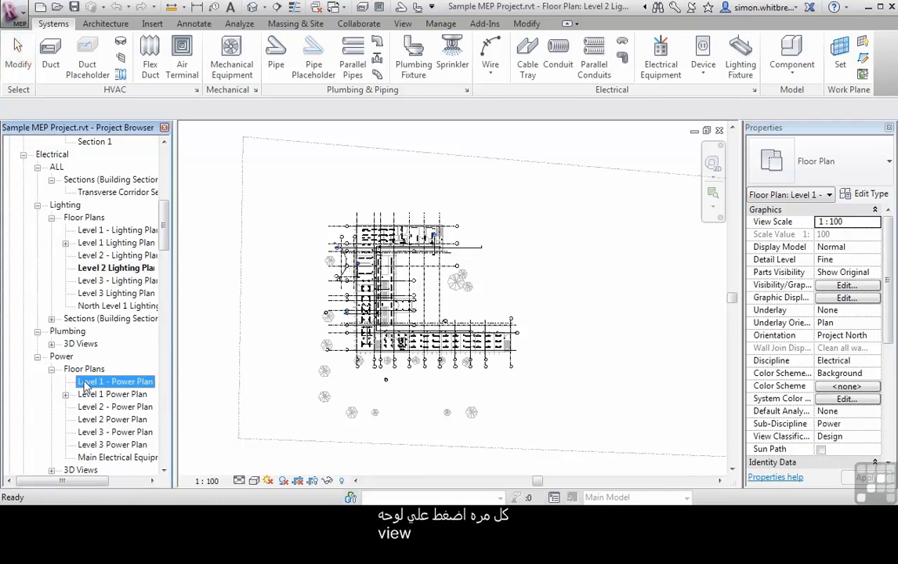
pyautogui.doubleClick(115, 383)
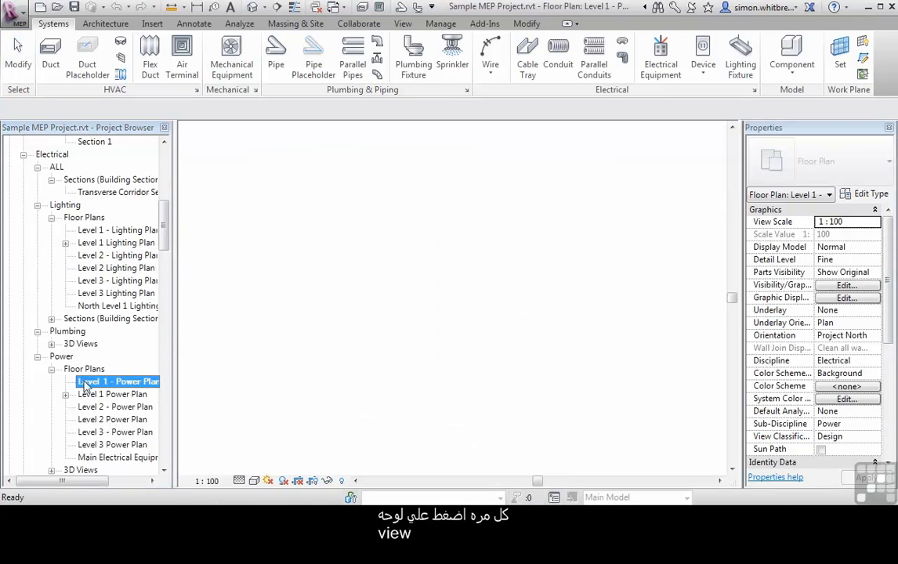
pyautogui.doubleClick(116, 381)
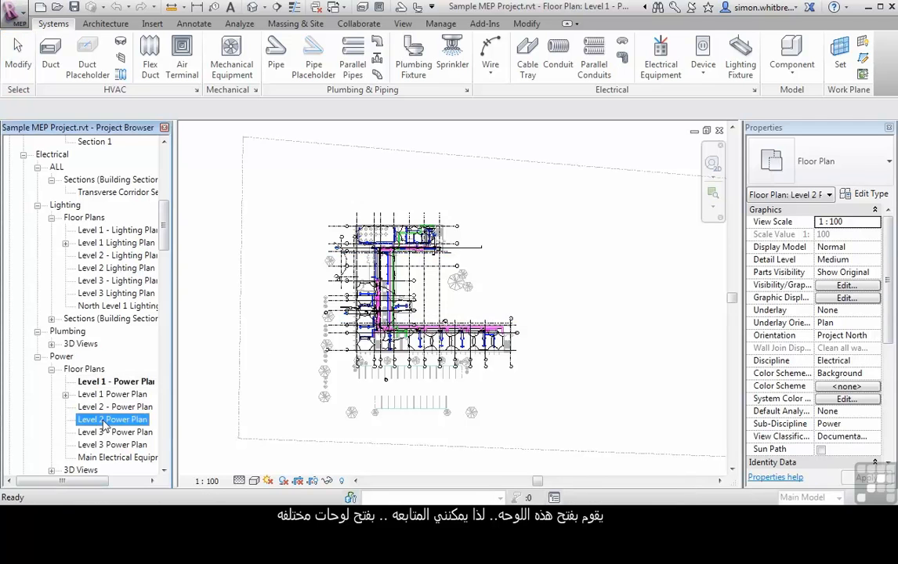
pyautogui.doubleClick(115, 420)
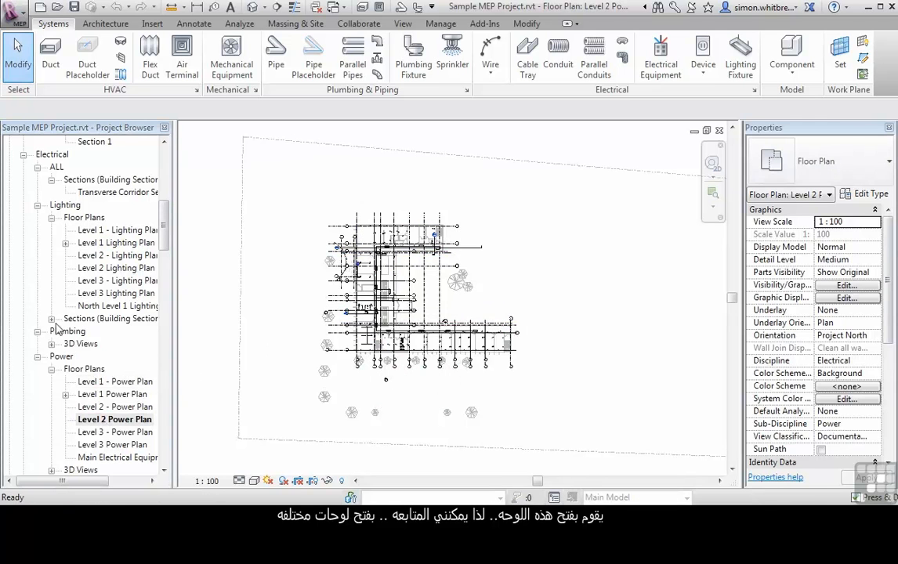
# Step: Open Section 6, the Toilet Room 3D view and South - Elec elevation, ending on Level 1 Power Plan
pyautogui.click(94, 333)
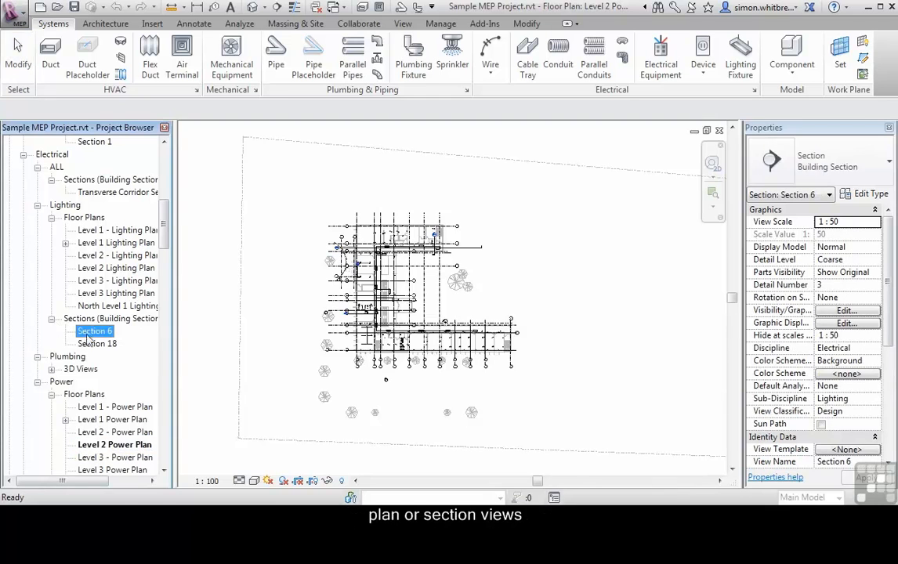
pyautogui.doubleClick(94, 331)
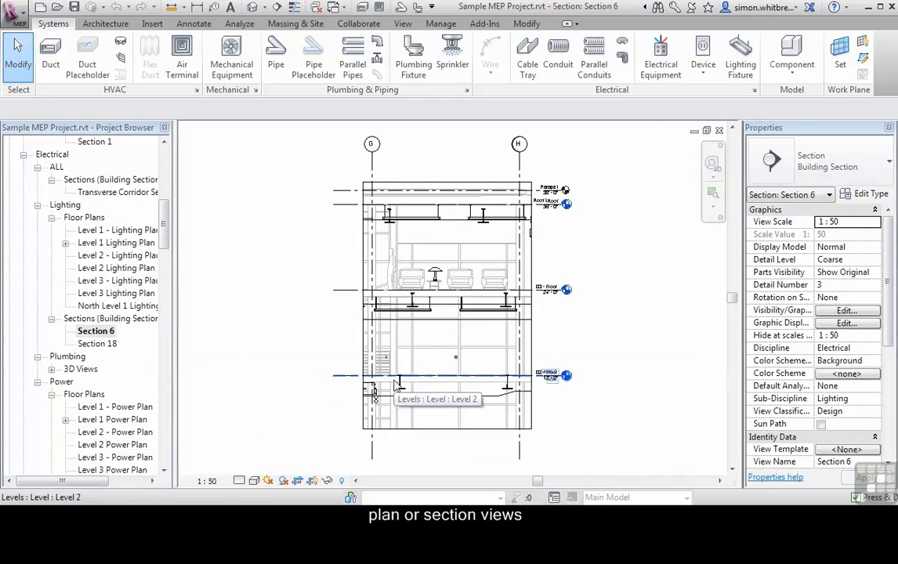
pyautogui.click(99, 382)
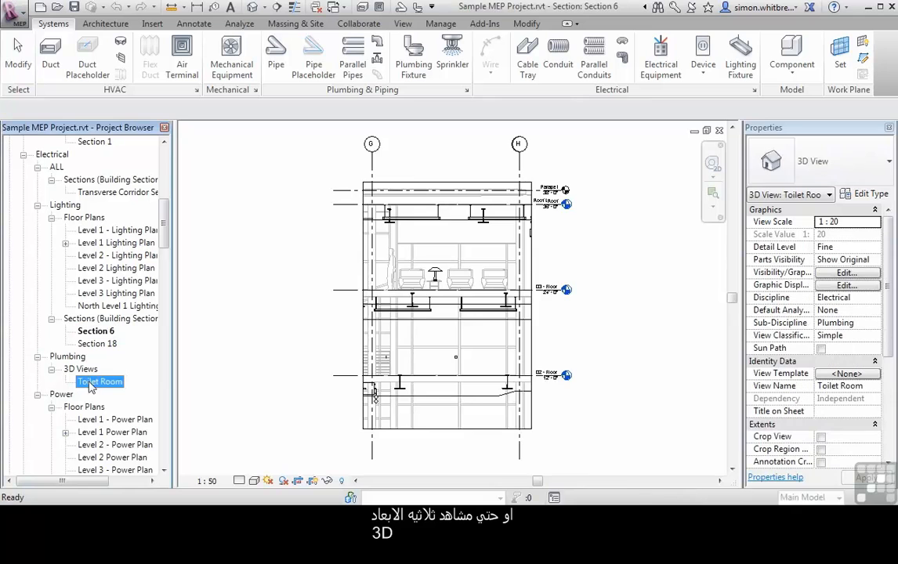
pyautogui.doubleClick(101, 381)
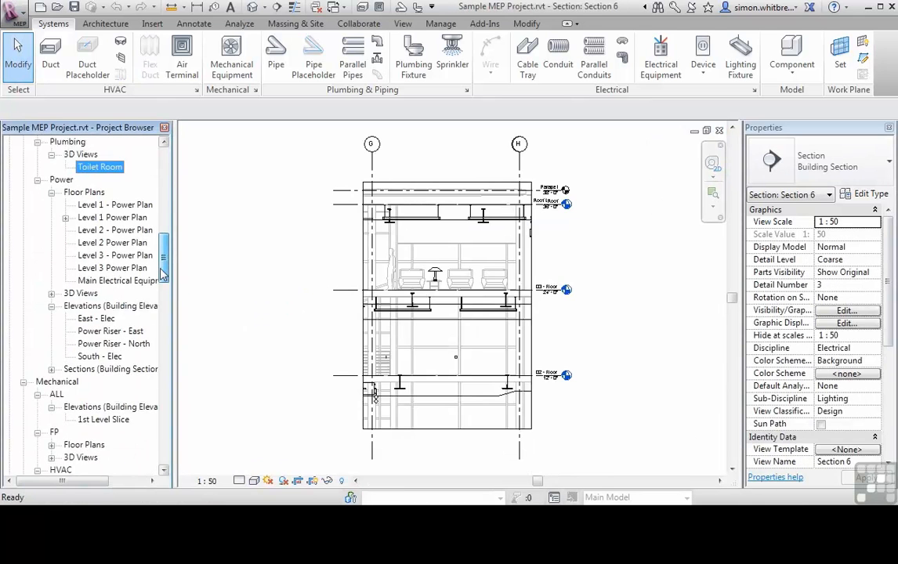
pyautogui.doubleClick(100, 343)
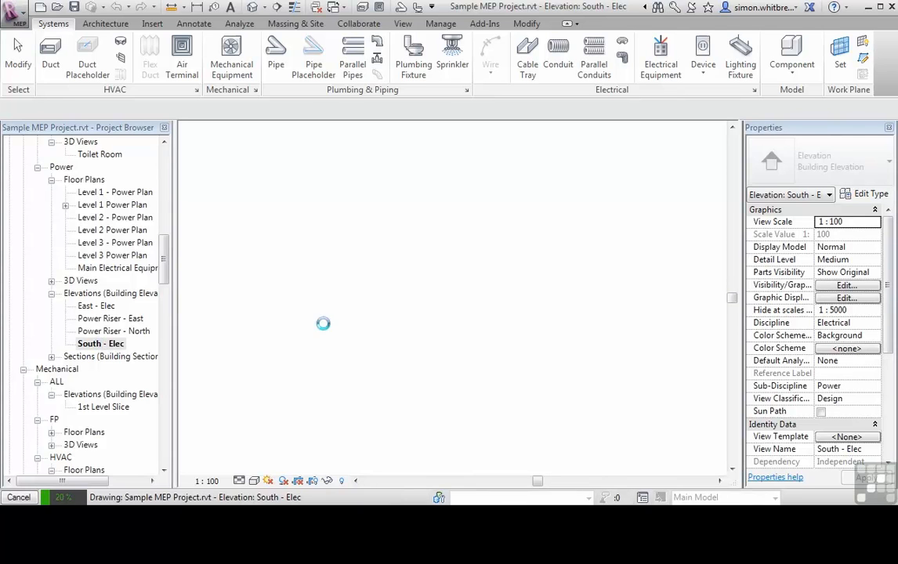
pyautogui.doubleClick(114, 191)
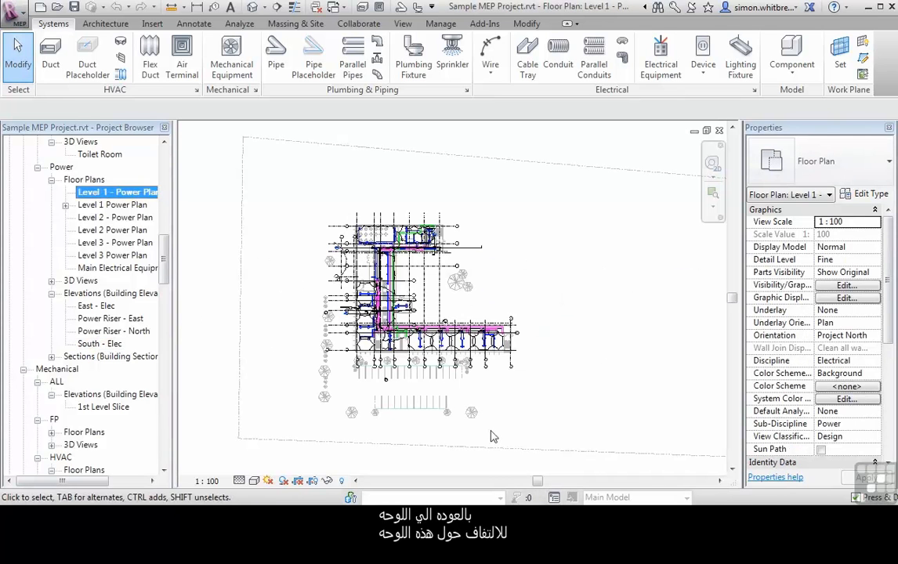
pyautogui.moveTo(352, 358)
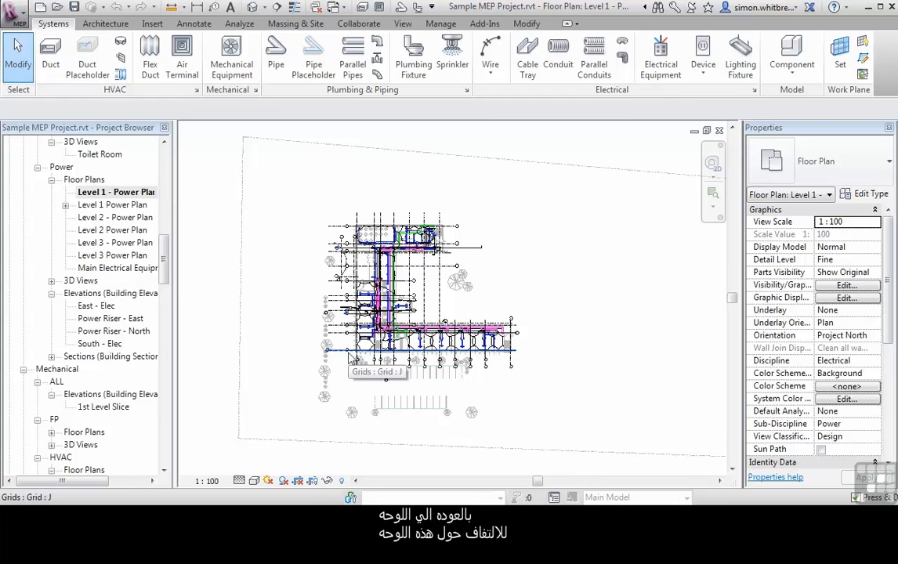
pyautogui.moveTo(273, 258)
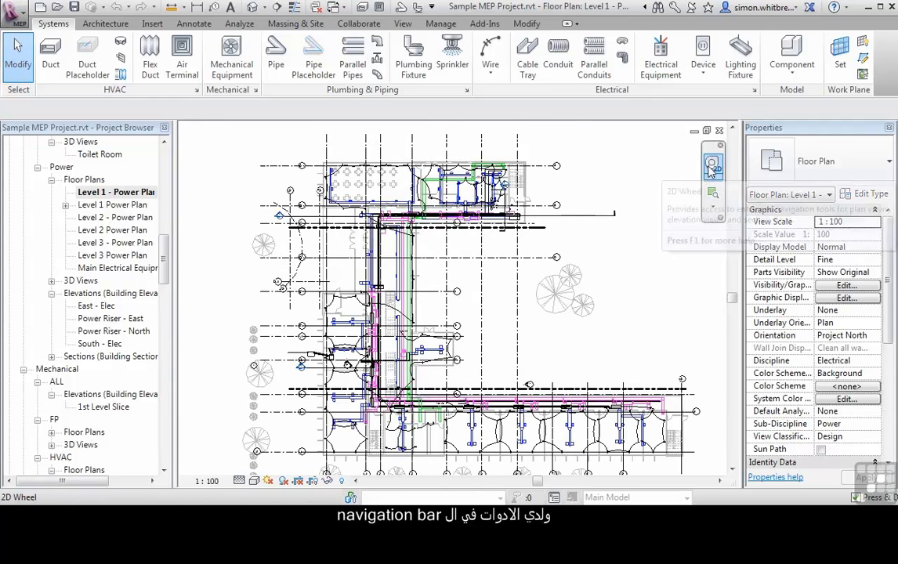
pyautogui.moveTo(711, 166)
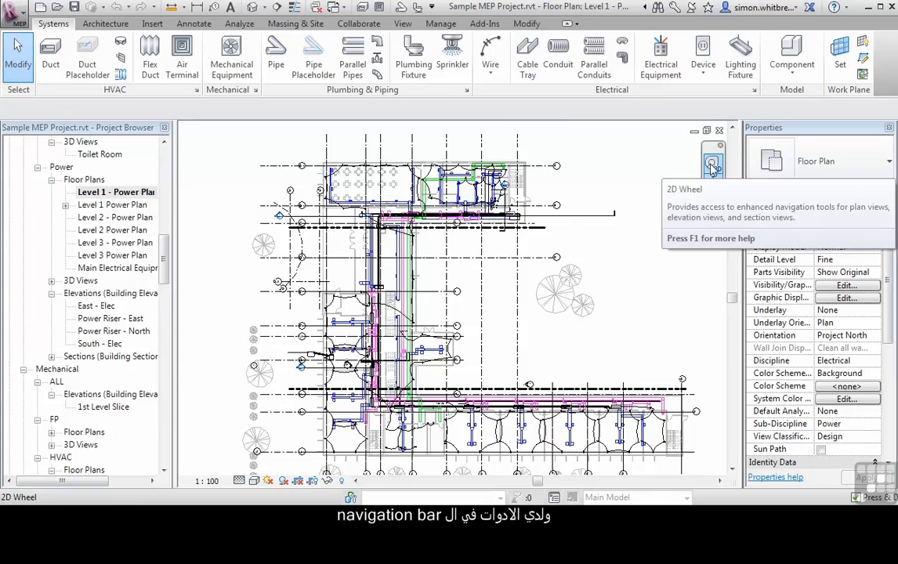
# Step: Start the 2D SteeringWheel from the navigation bar over the Level 1 power plan
pyautogui.click(712, 164)
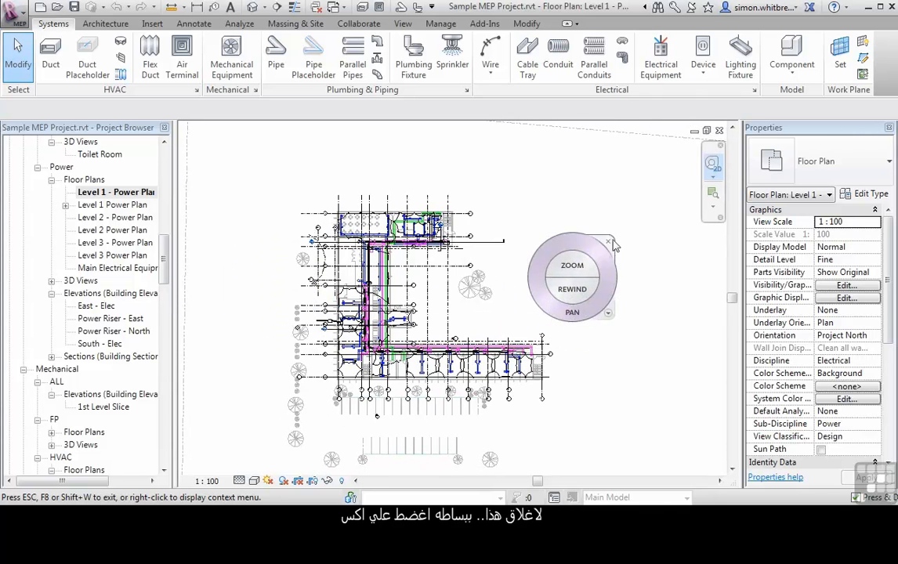
# Step: Close the SteeringWheel and Zoom to Fit the whole Level 1 power plan
pyautogui.click(610, 242)
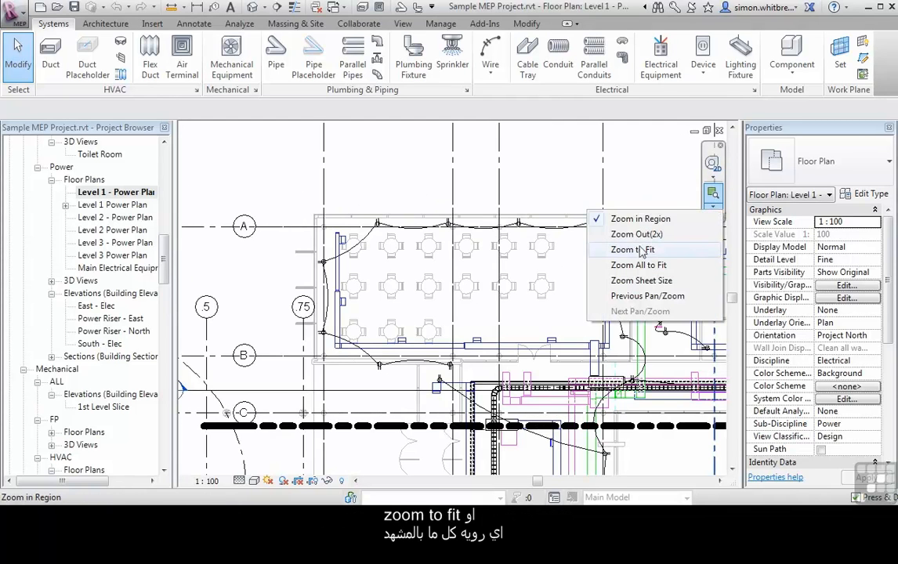
pyautogui.click(633, 249)
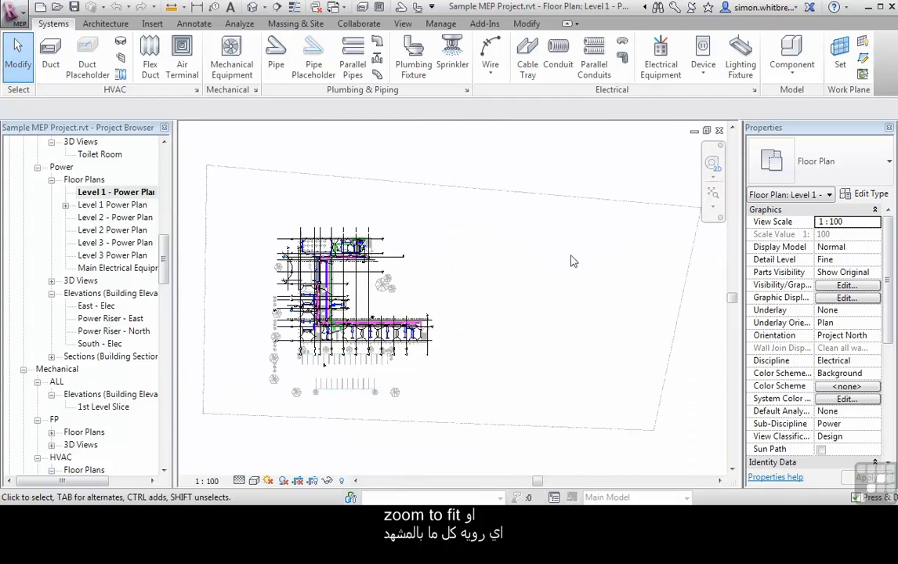
pyautogui.moveTo(561, 304)
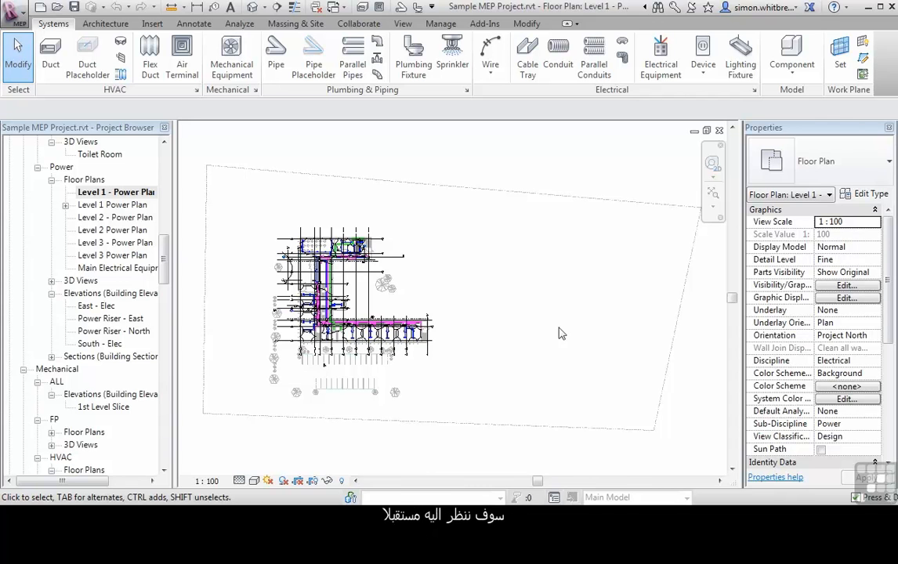
pyautogui.moveTo(264, 238)
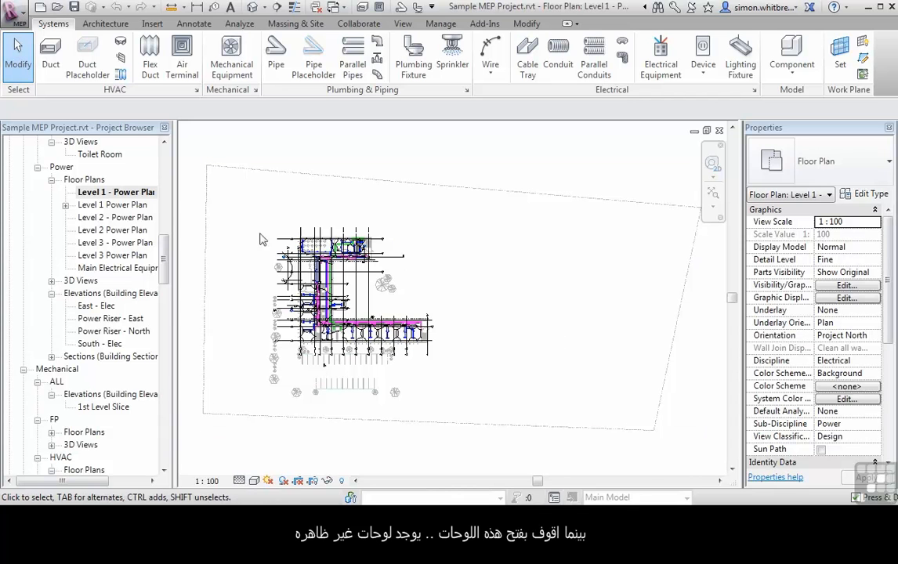
pyautogui.doubleClick(115, 229)
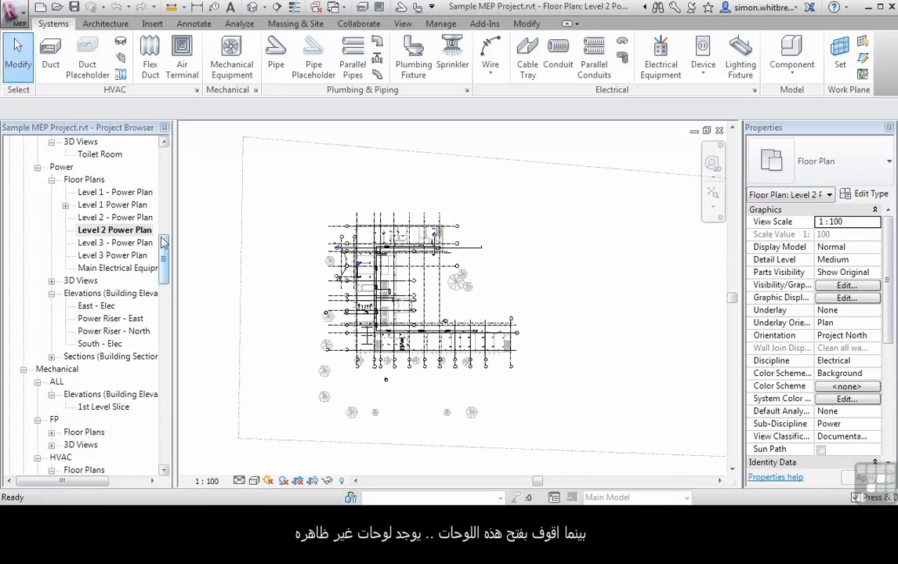
pyautogui.click(112, 254)
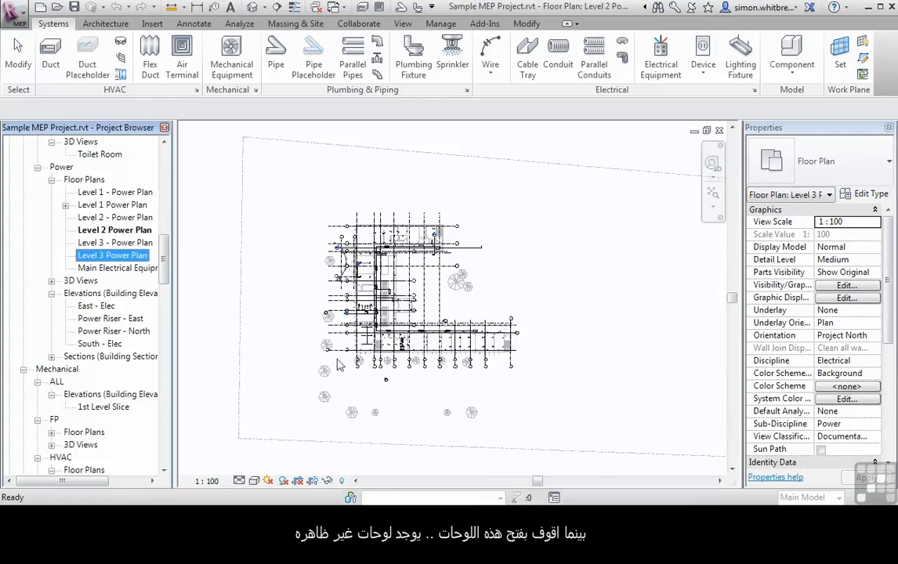
pyautogui.doubleClick(113, 254)
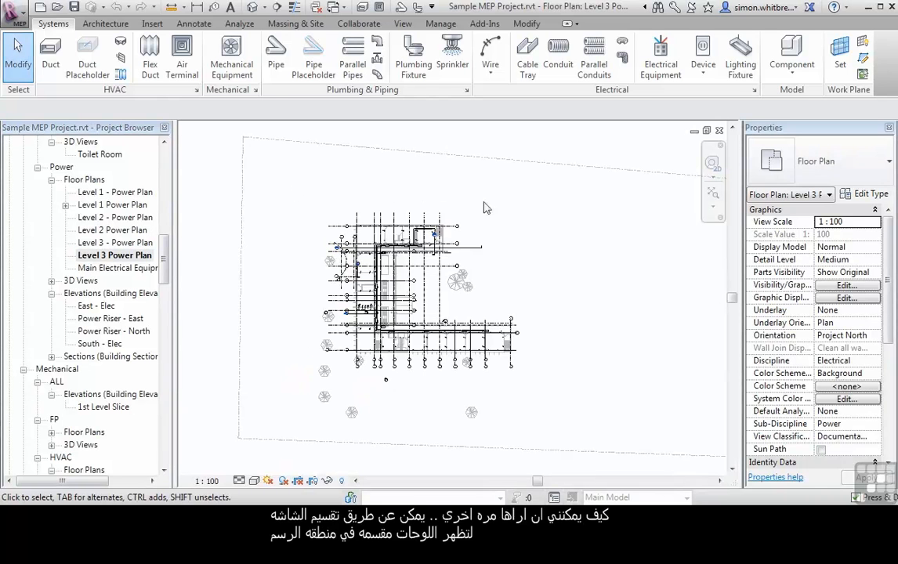
pyautogui.click(400, 322)
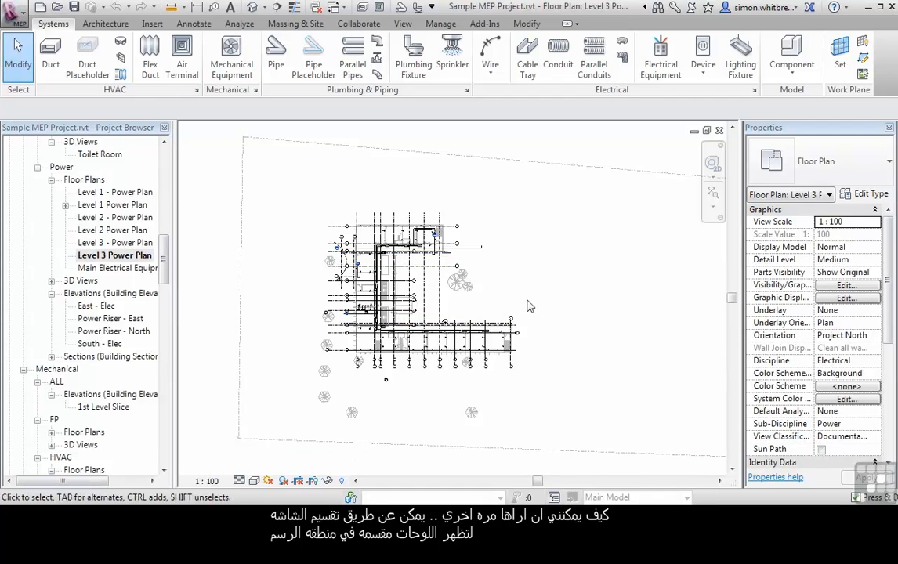
pyautogui.moveTo(403, 24)
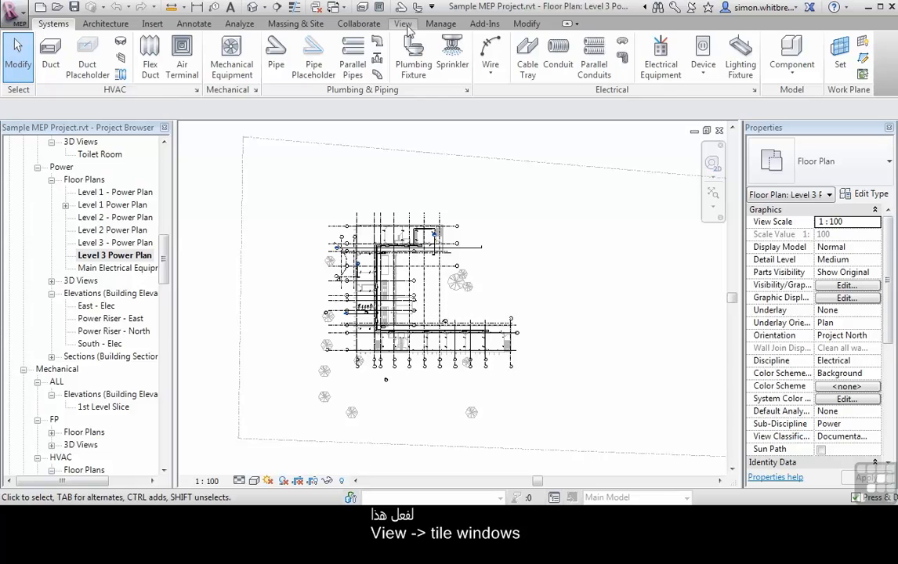
# Step: Tile all open views side by side using Tile Windows on the View tab
pyautogui.click(402, 23)
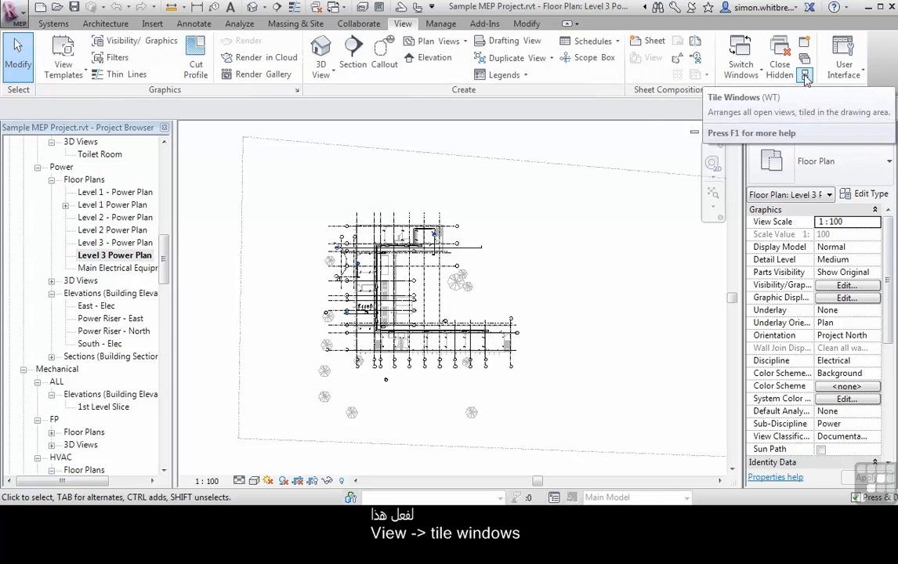
pyautogui.moveTo(806, 76)
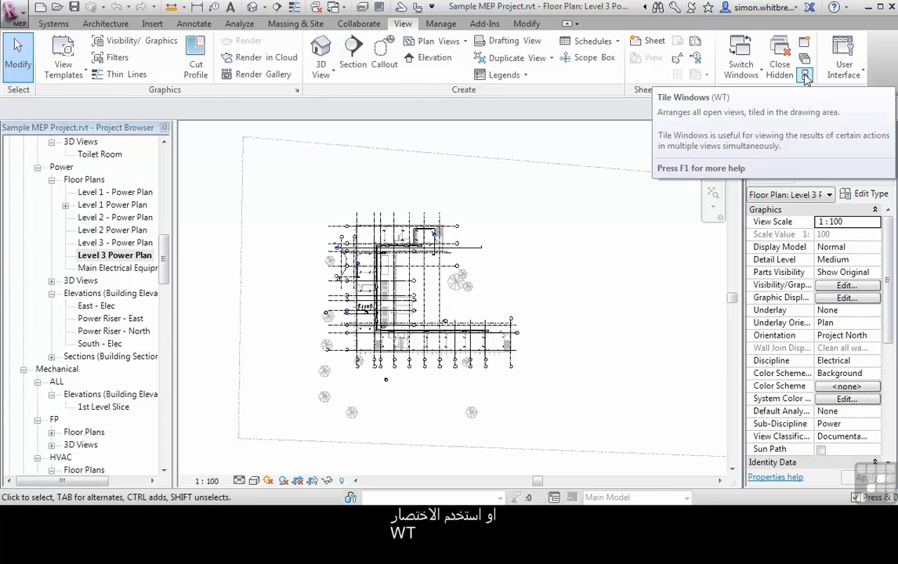
pyautogui.click(806, 76)
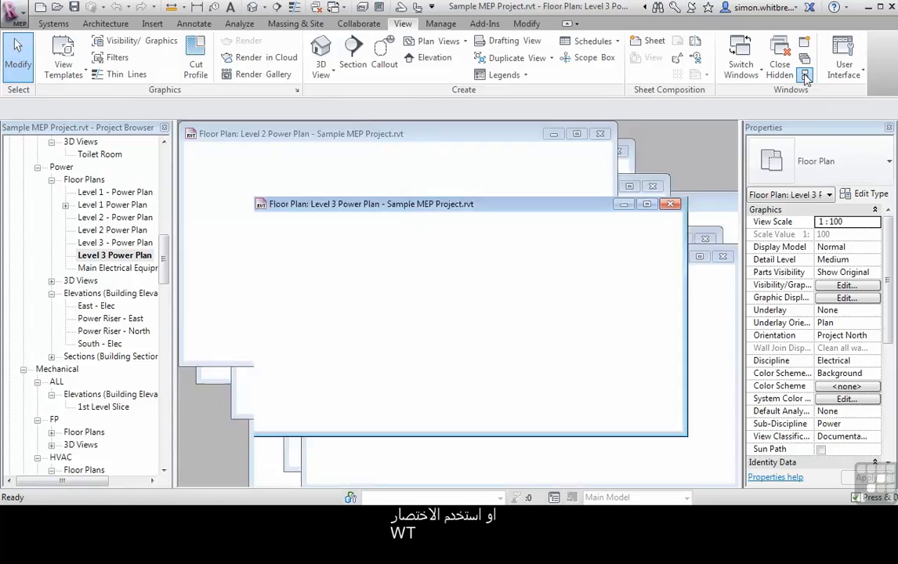
pyautogui.click(806, 76)
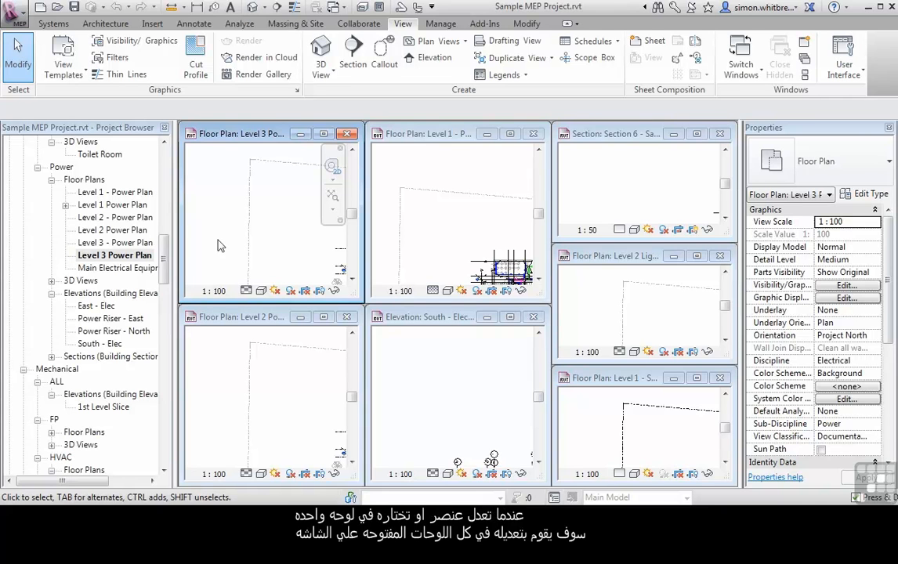
# Step: Select the linked architecture RVT model, then close the tiled view windows
pyautogui.click(251, 220)
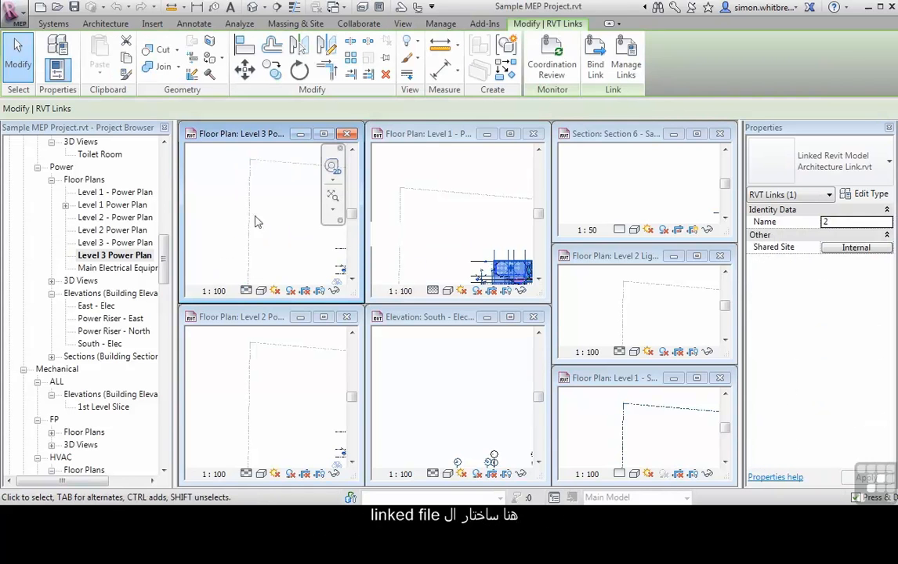
pyautogui.click(267, 392)
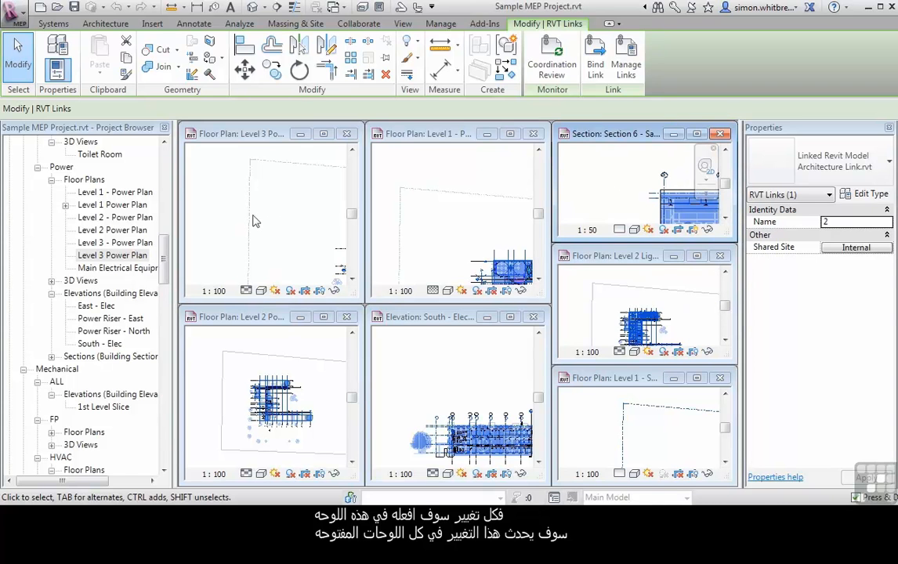
pyautogui.click(533, 133)
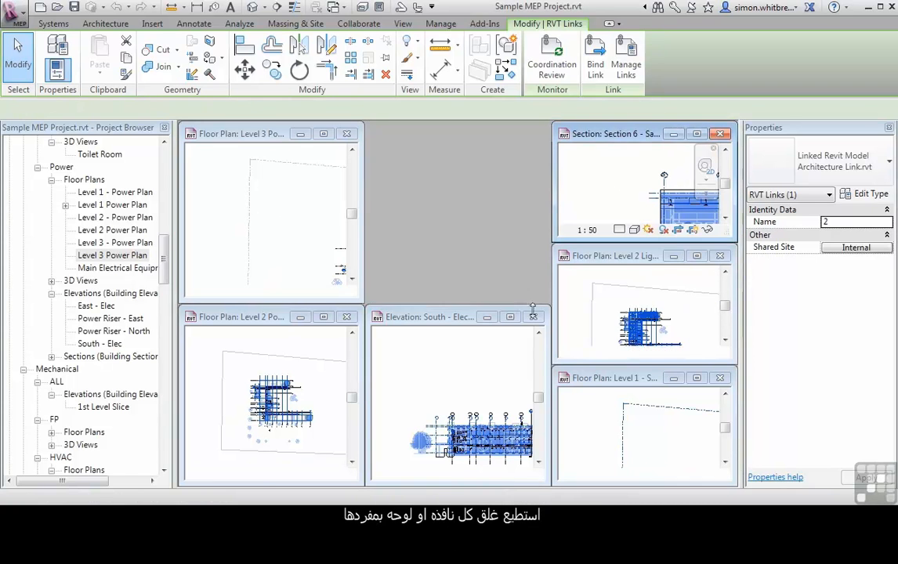
pyautogui.click(533, 316)
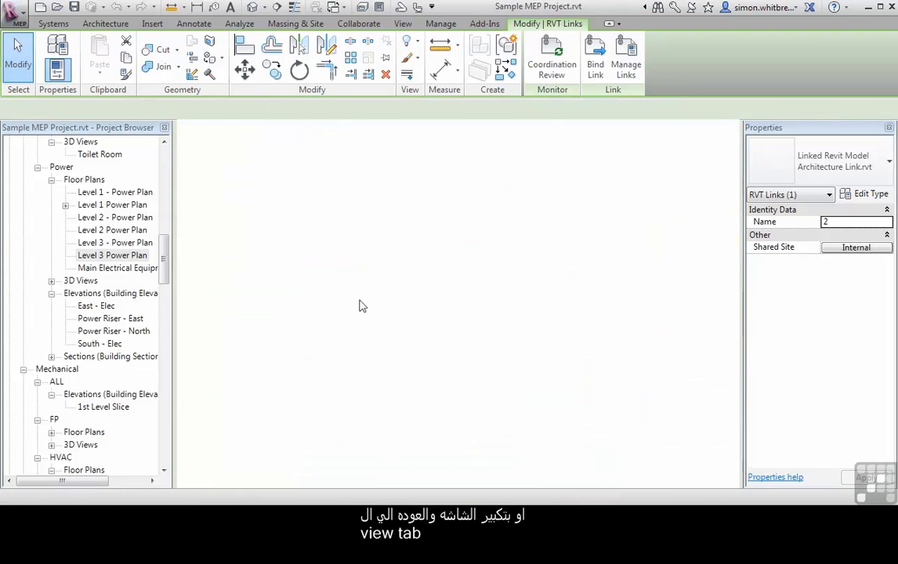
# Step: Maximize the Level 3 Power Plan and close the hidden windows from the View tab
pyautogui.doubleClick(115, 253)
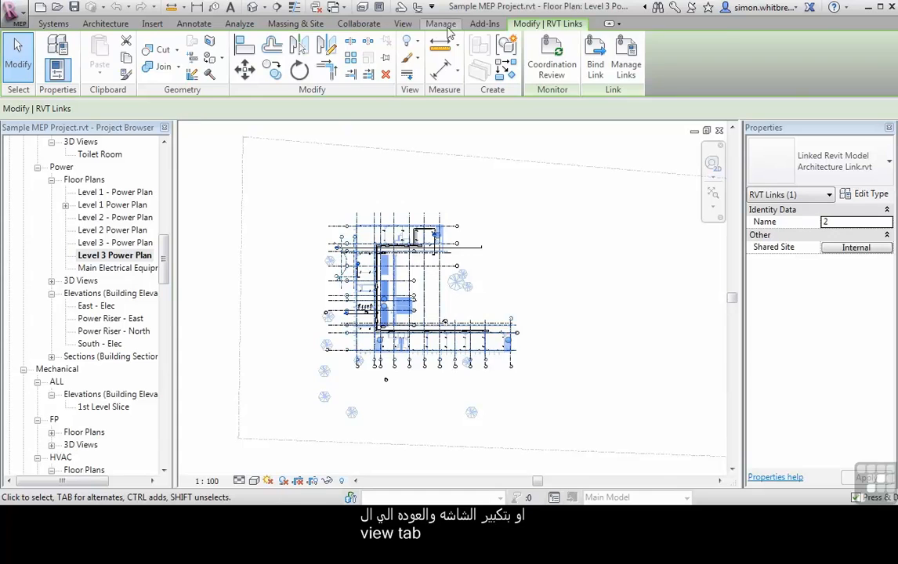
pyautogui.click(403, 24)
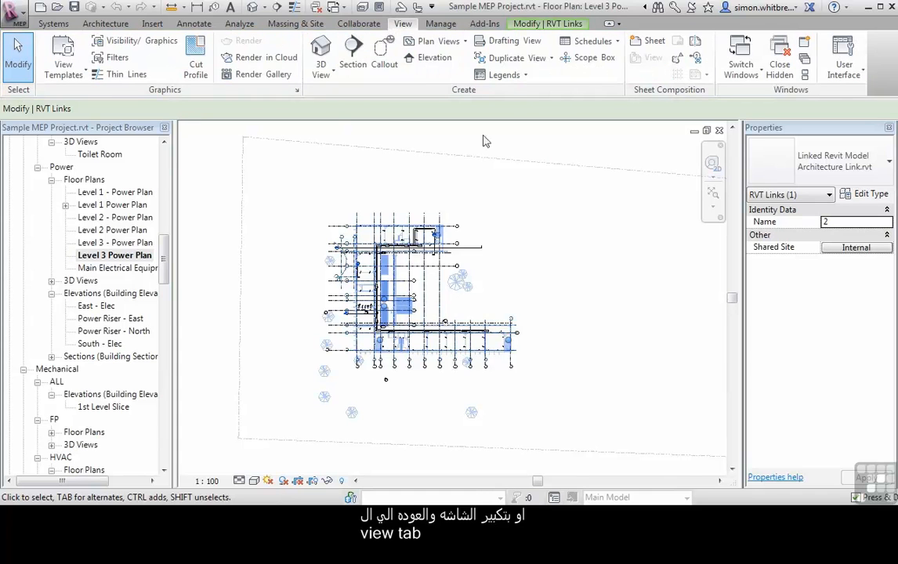
pyautogui.moveTo(779, 54)
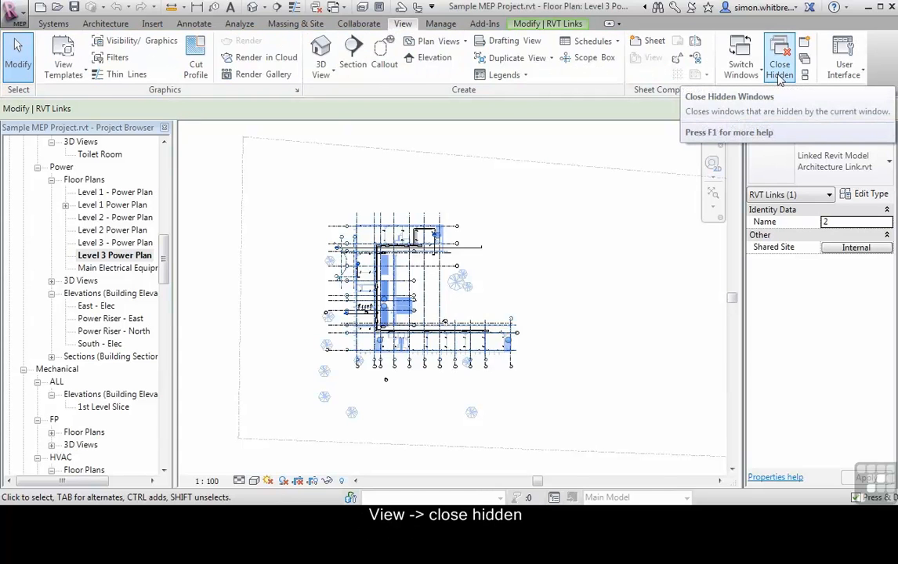
pyautogui.moveTo(292, 84)
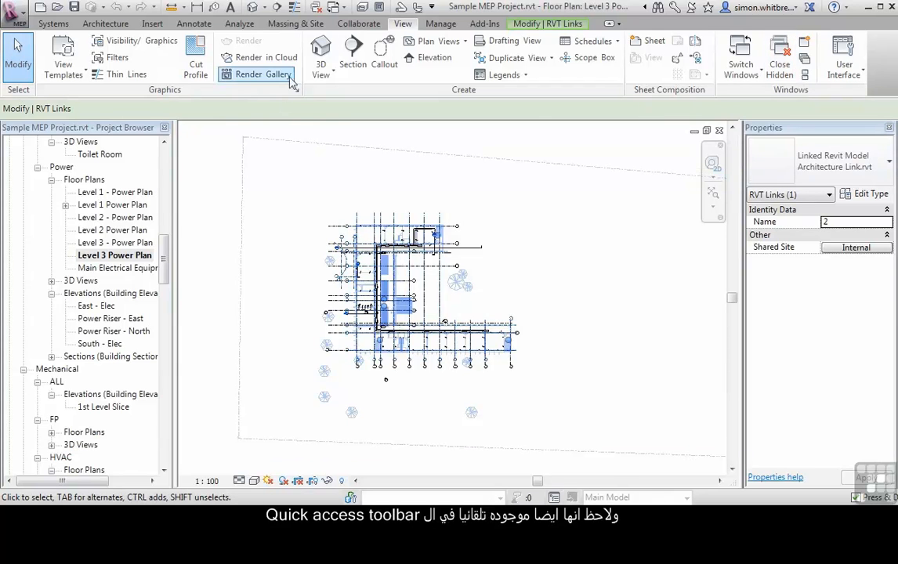
pyautogui.moveTo(317, 7)
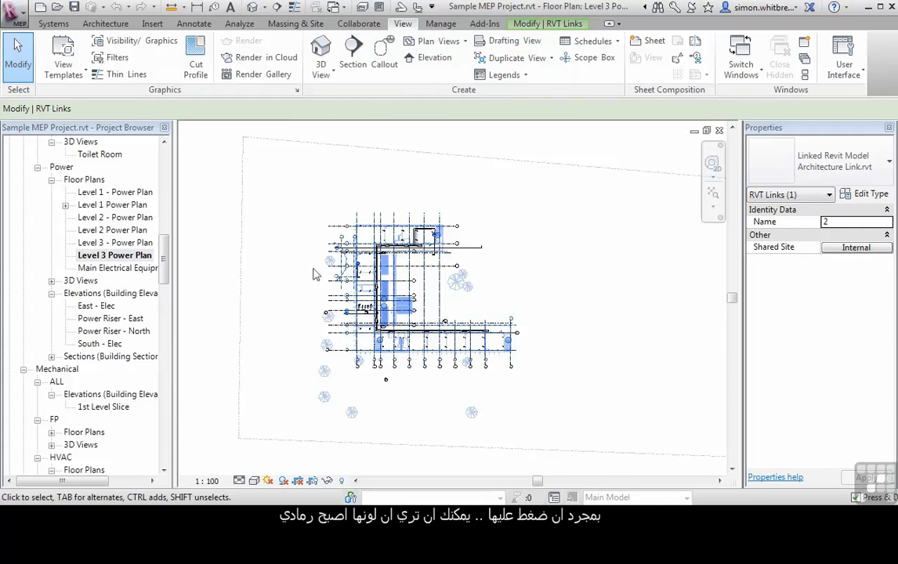
pyautogui.moveTo(317, 7)
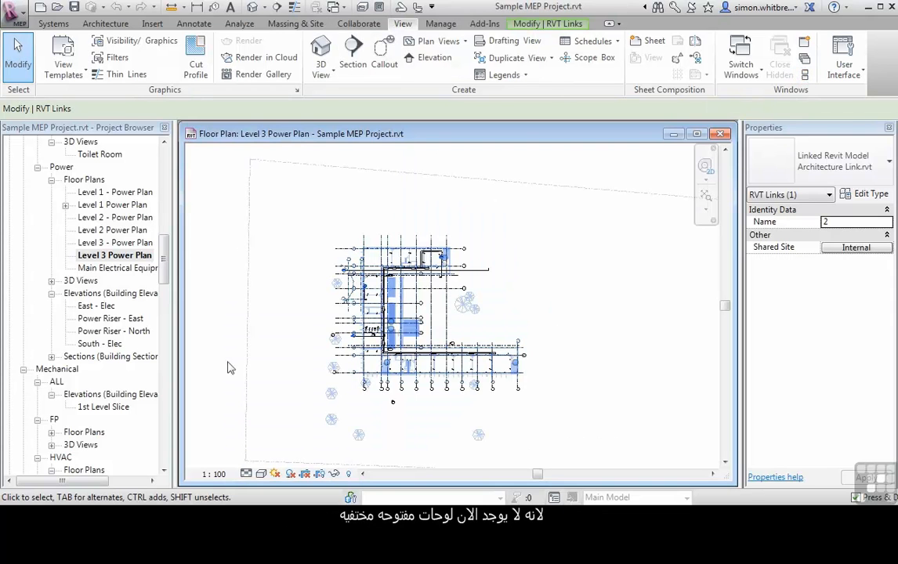
pyautogui.moveTo(698, 134)
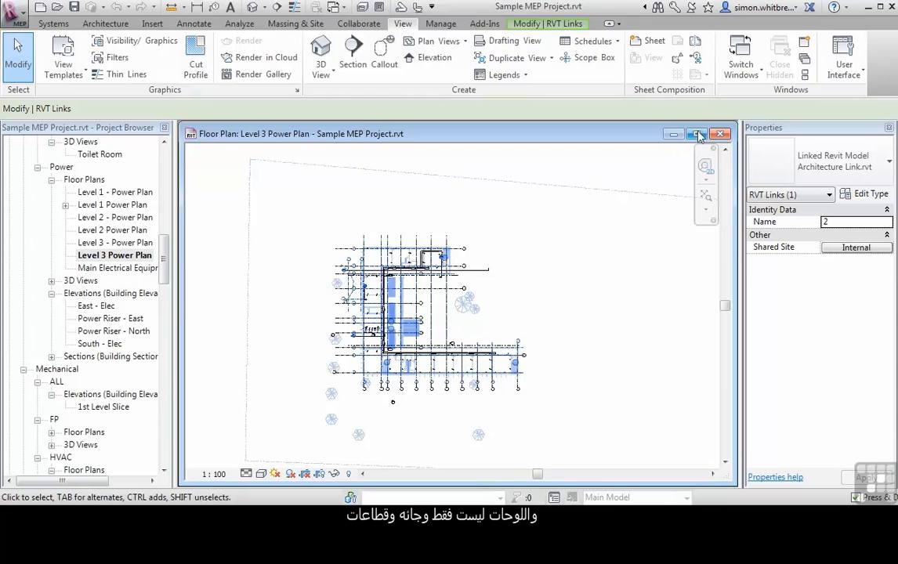
# Step: Open the Diffuser Legend, the Level 2 Space Schedule and panel schedule EP-1A from the Project Browser
pyautogui.click(696, 135)
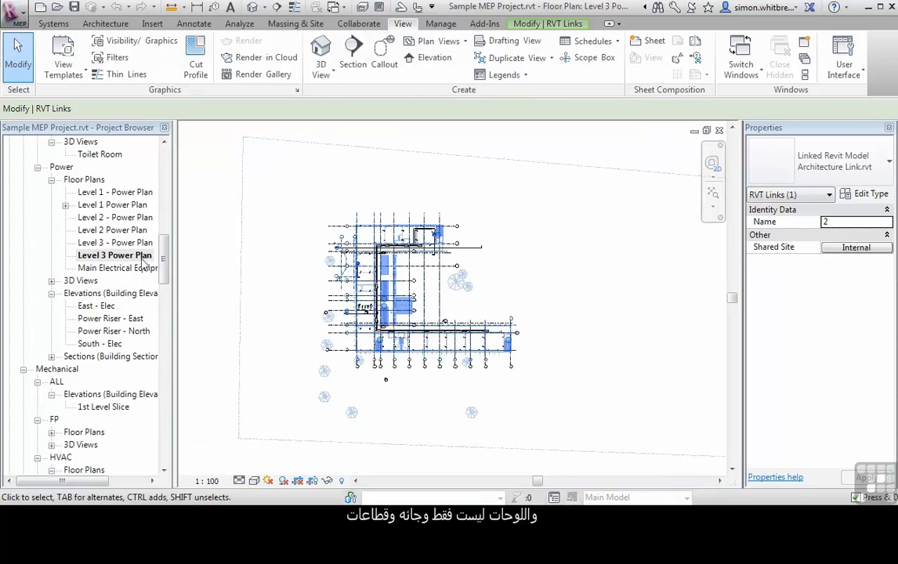
pyautogui.scroll(-3)
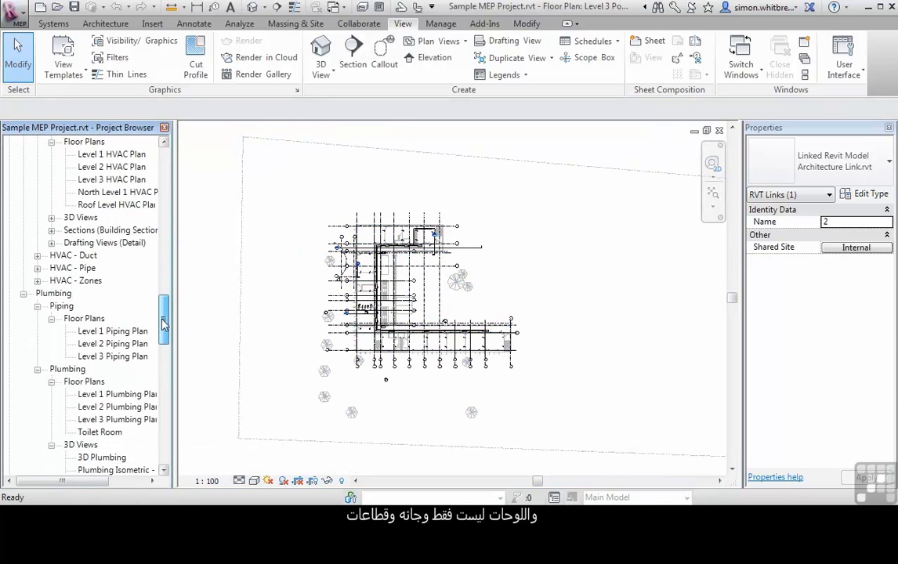
pyautogui.scroll(-3)
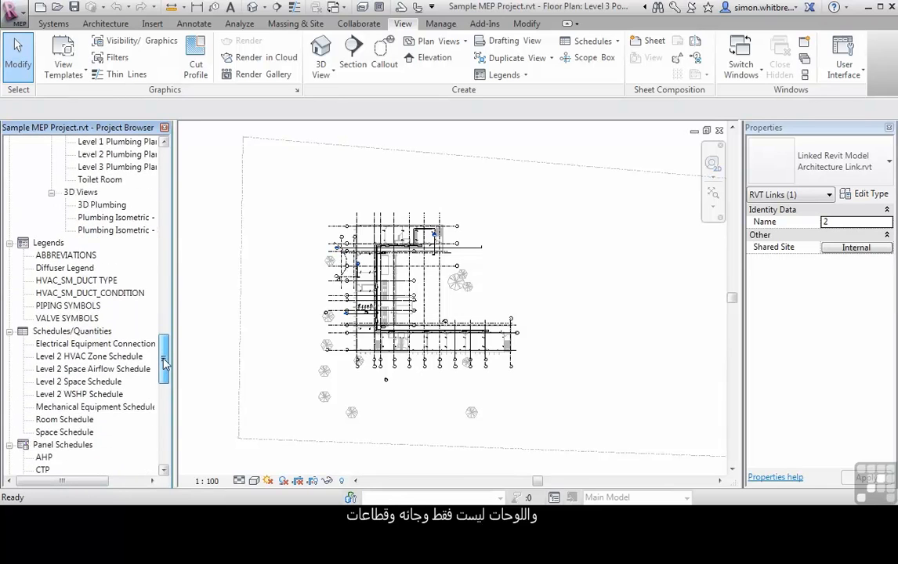
pyautogui.doubleClick(64, 204)
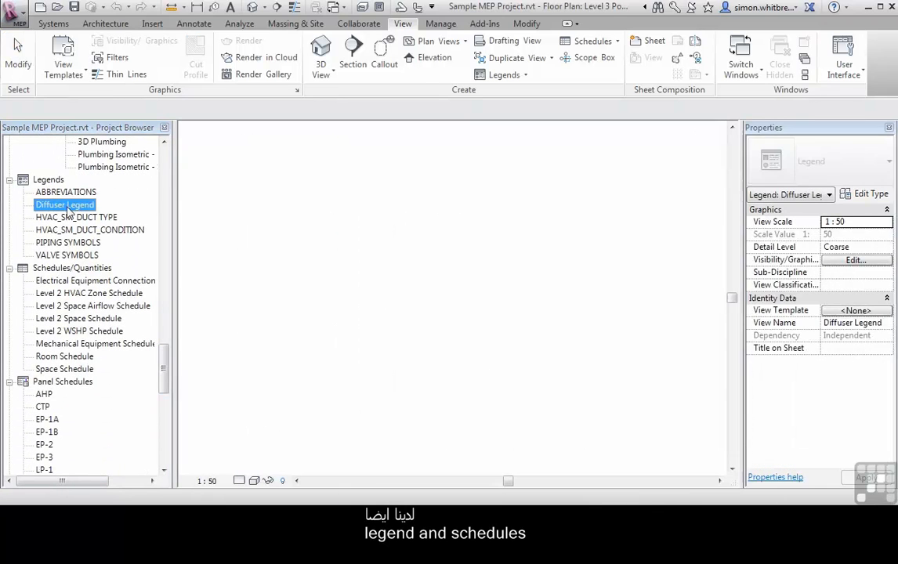
pyautogui.doubleClick(65, 204)
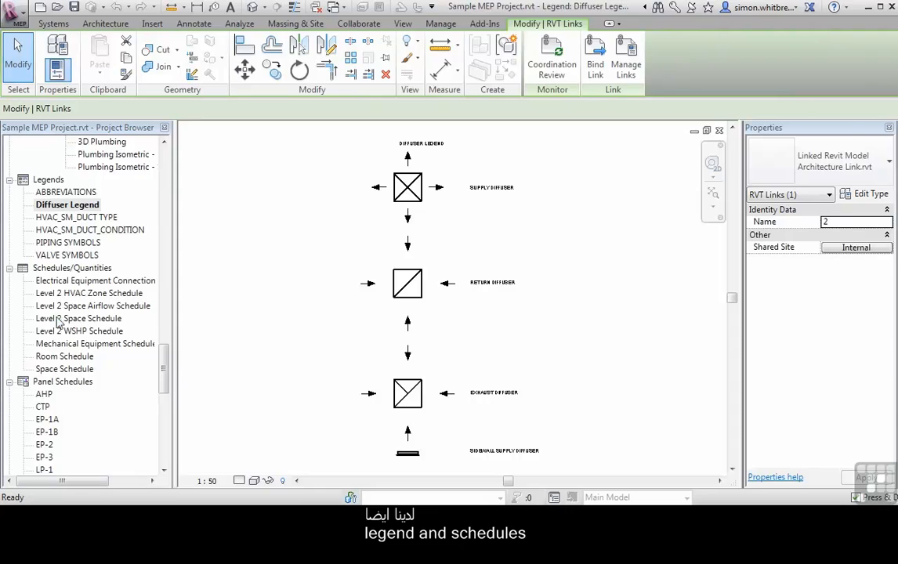
pyautogui.doubleClick(82, 319)
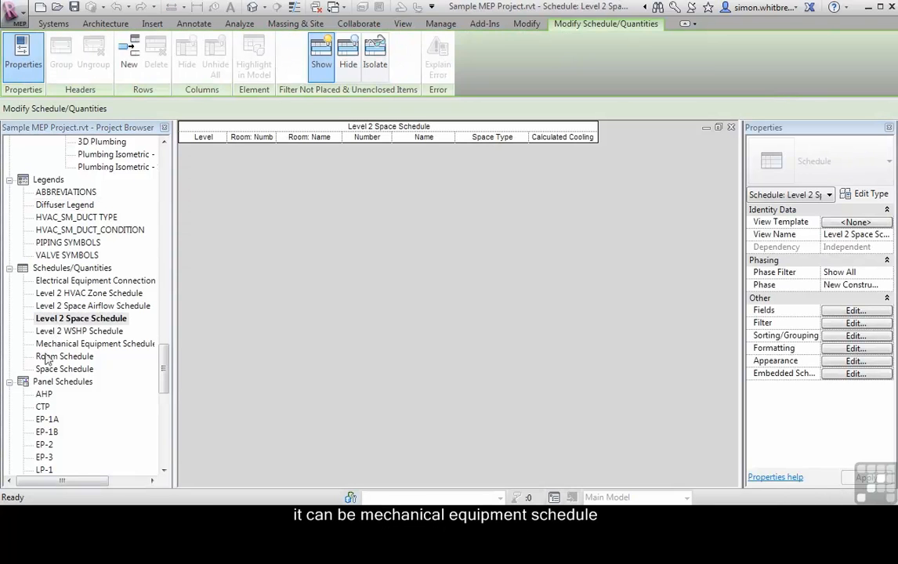
pyautogui.doubleClick(94, 343)
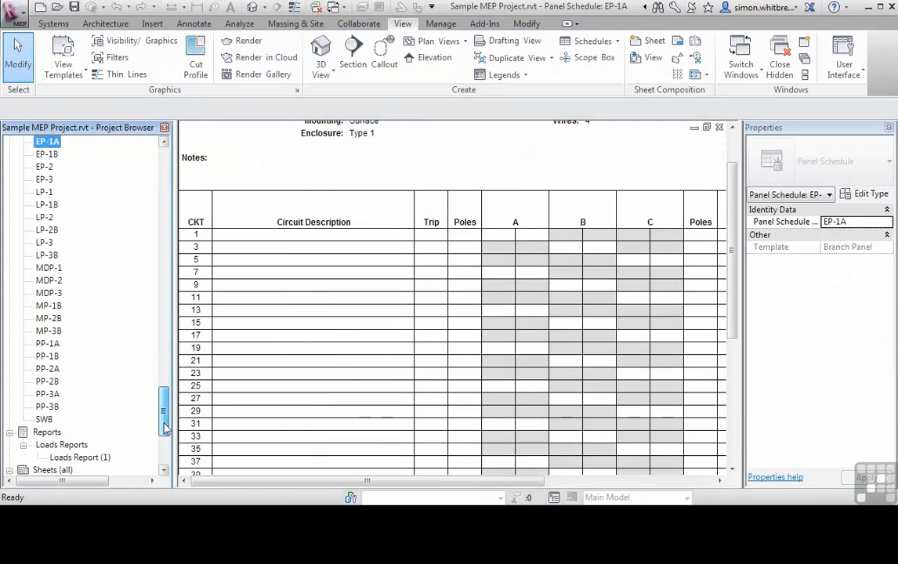
# Step: Open sheet M100 Mechanical Legend, then sheet M203 1st Floor HVAC plan
pyautogui.scroll(-3)
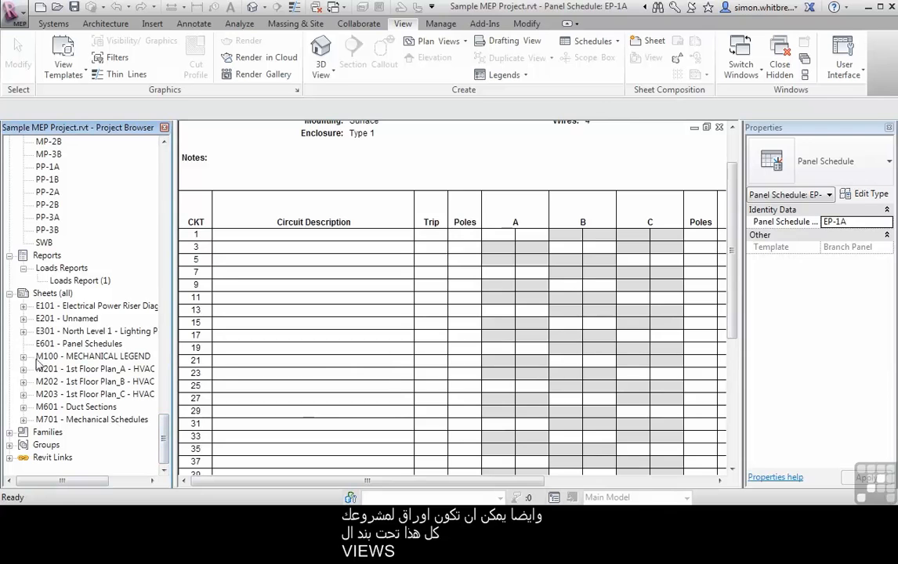
pyautogui.doubleClick(92, 357)
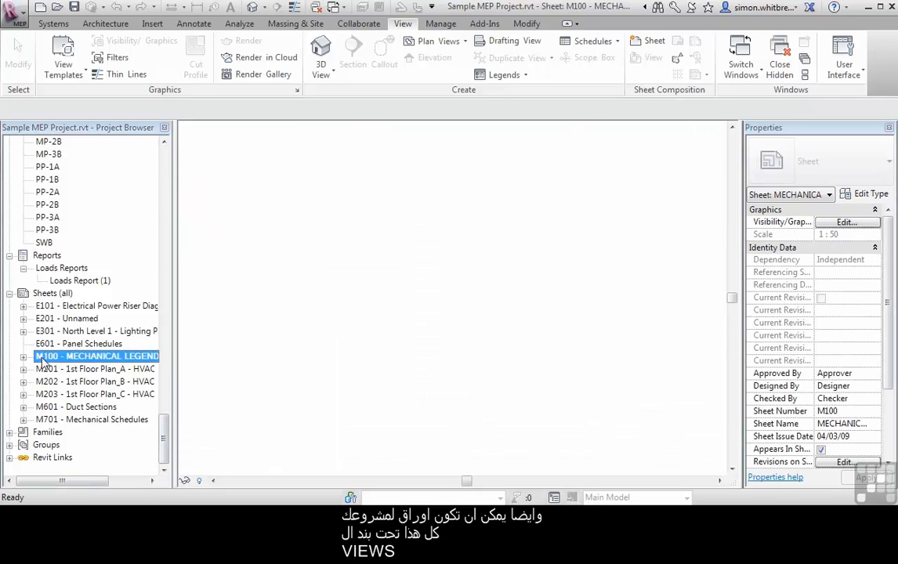
pyautogui.doubleClick(95, 395)
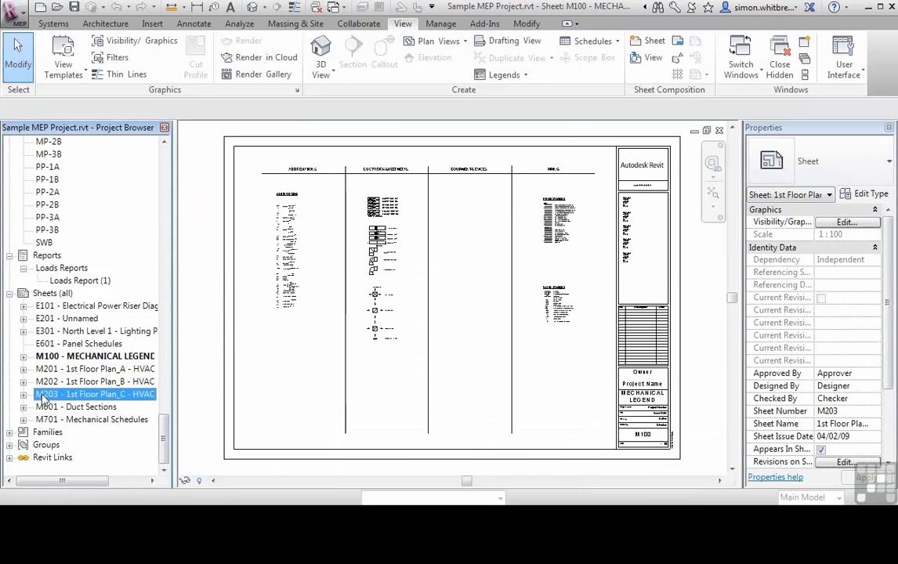
pyautogui.doubleClick(94, 395)
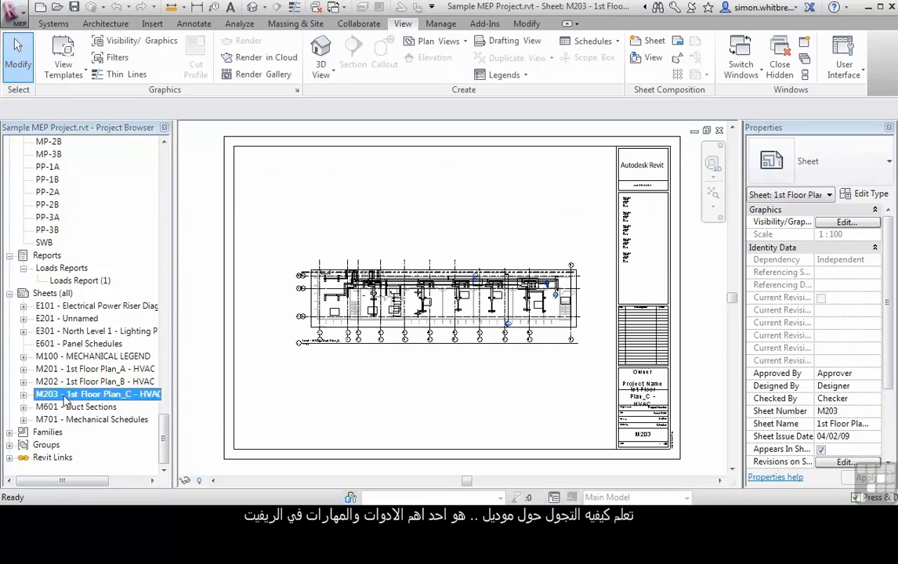
pyautogui.scroll(3)
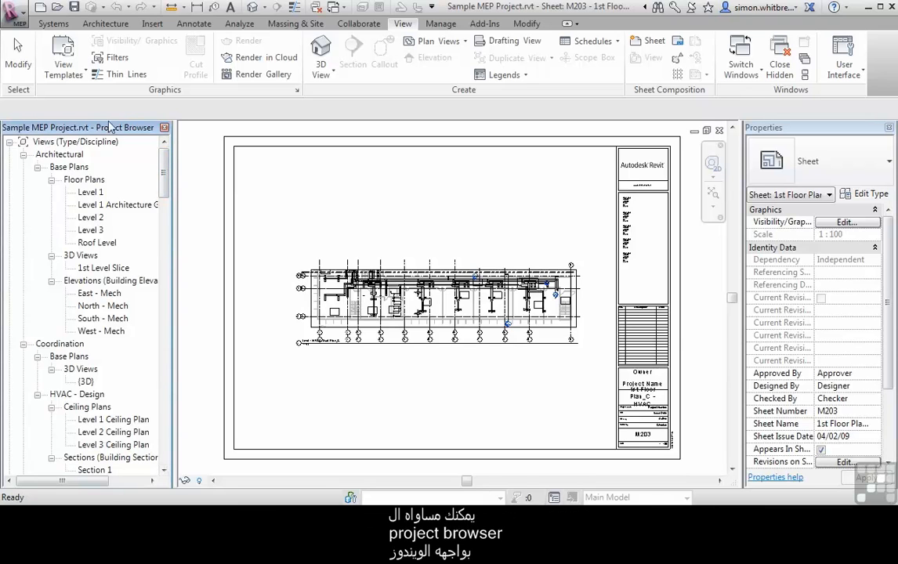
pyautogui.moveTo(126, 127)
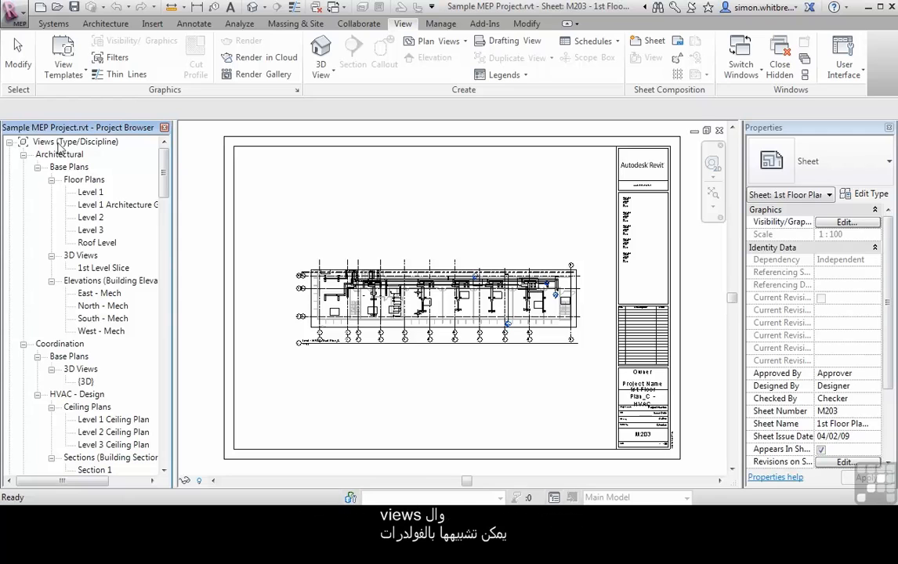
# Step: Select Views (Type/Discipline) in the Project Browser to show its organization properties
pyautogui.click(75, 141)
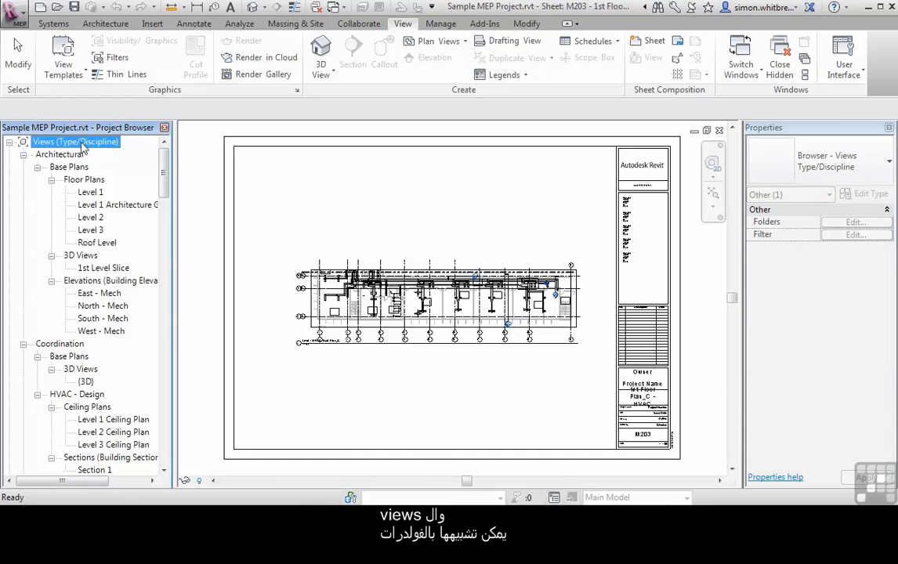